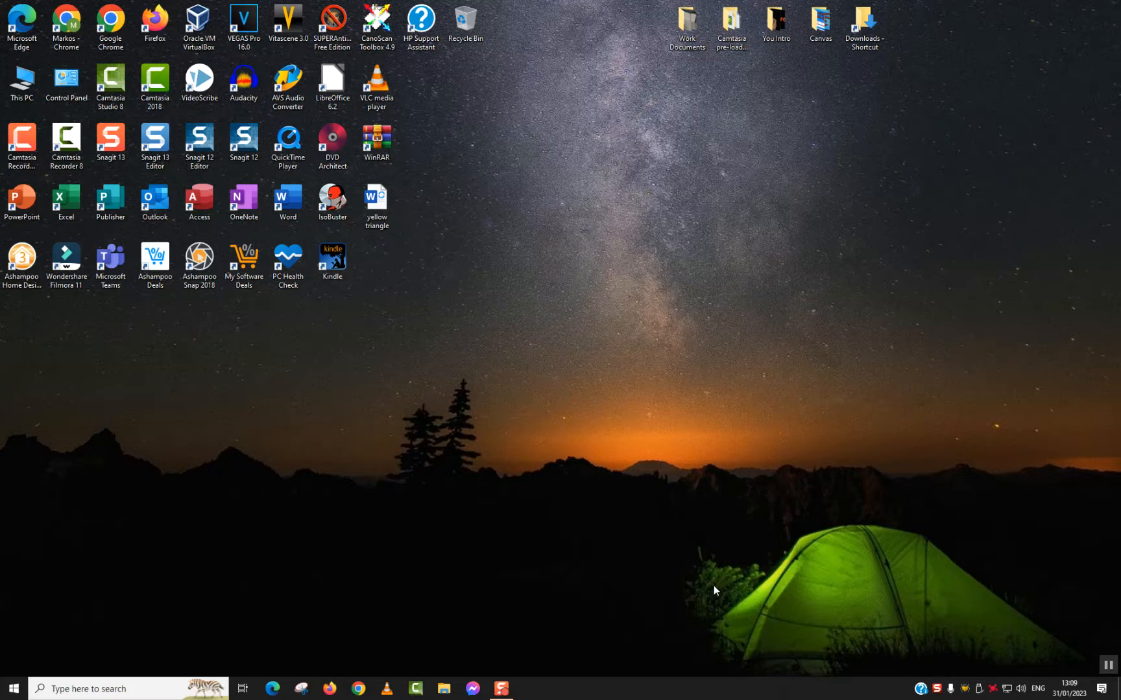
mouse_move(118, 689)
type("m")
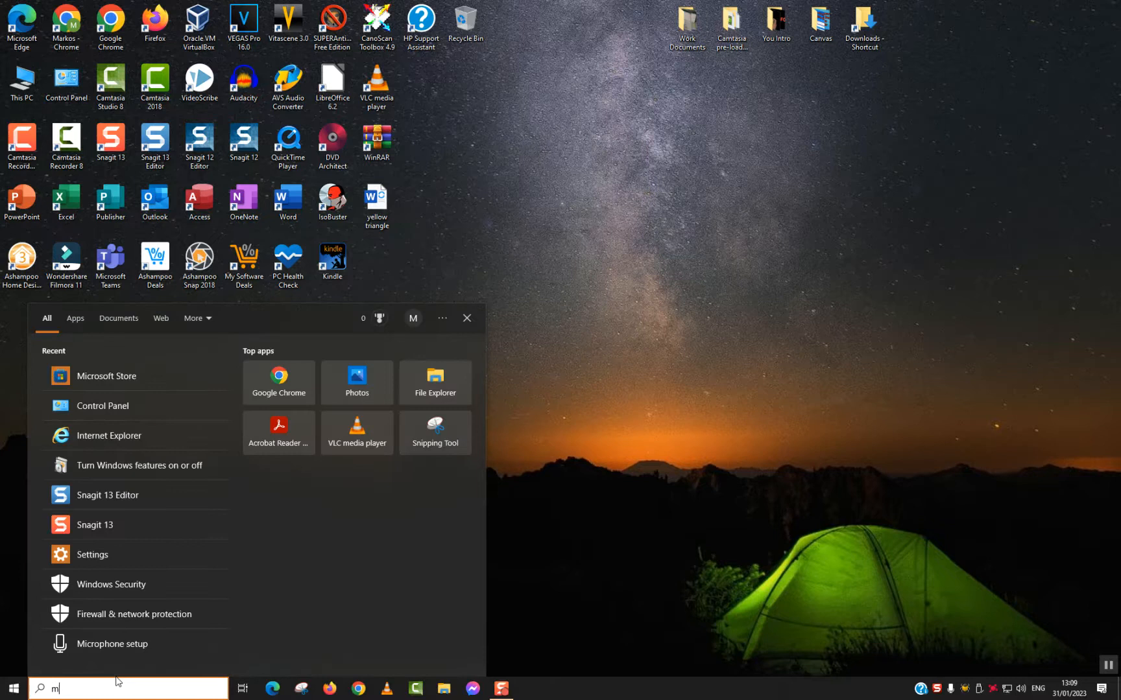
Launch Microsoft Store from the Windows taskbar search.
type("icrosoft Store")
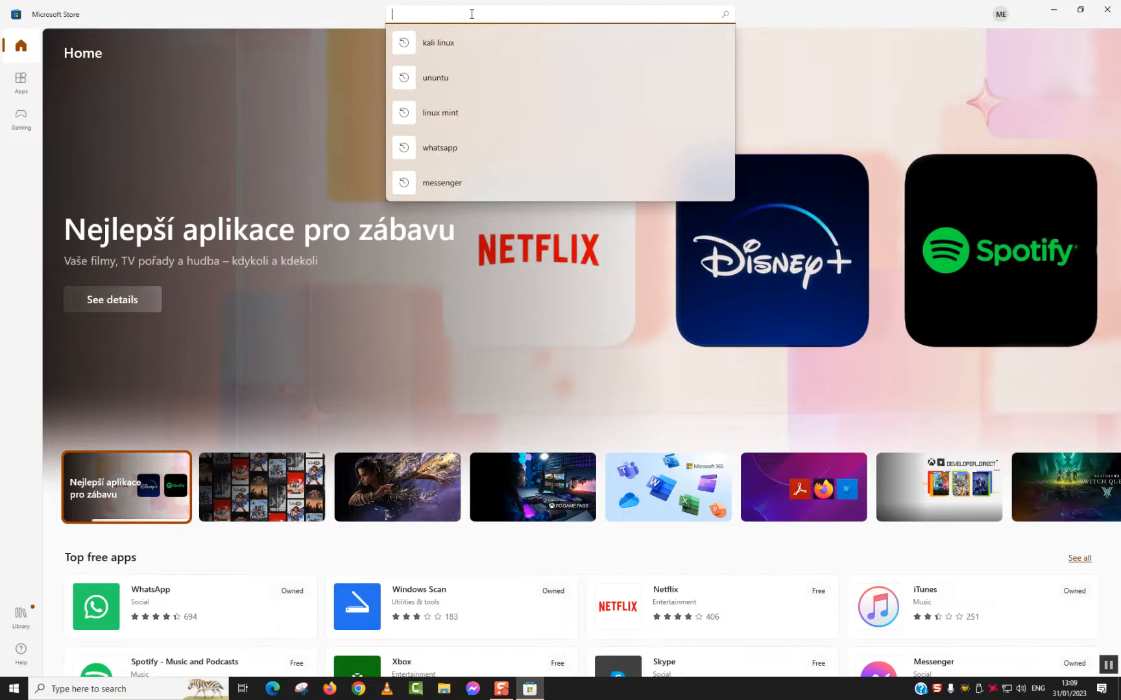
Search the Store for 'instagram' and land on the Instagram app page.
type("ins")
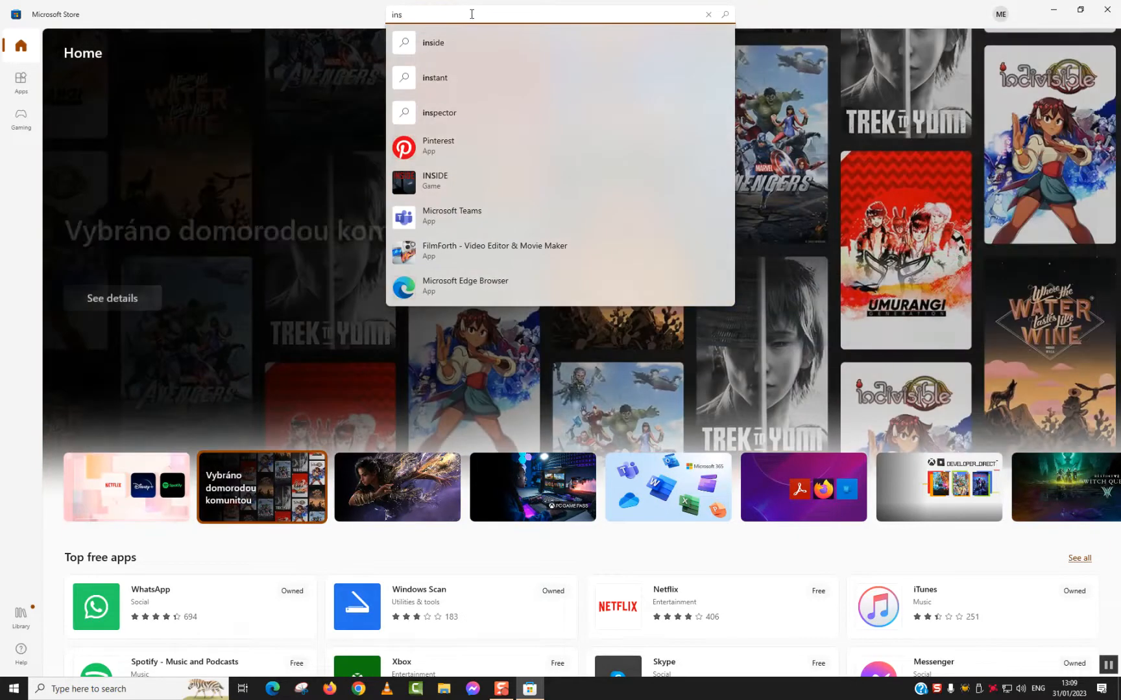
type("tgram")
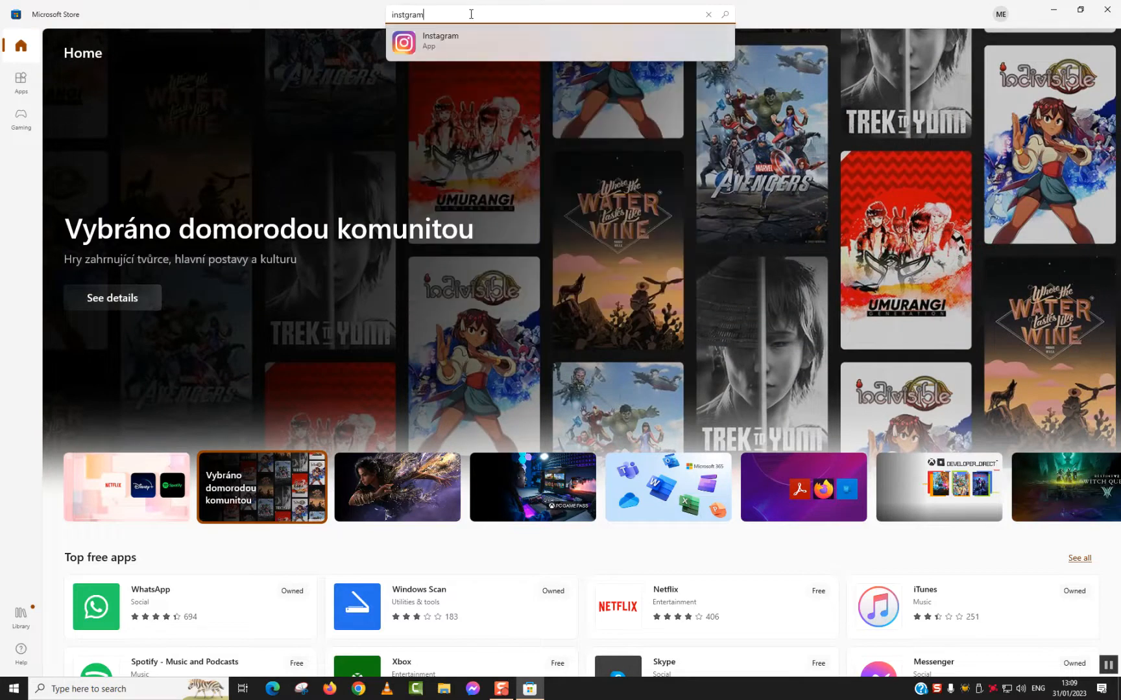
mouse_move(478, 59)
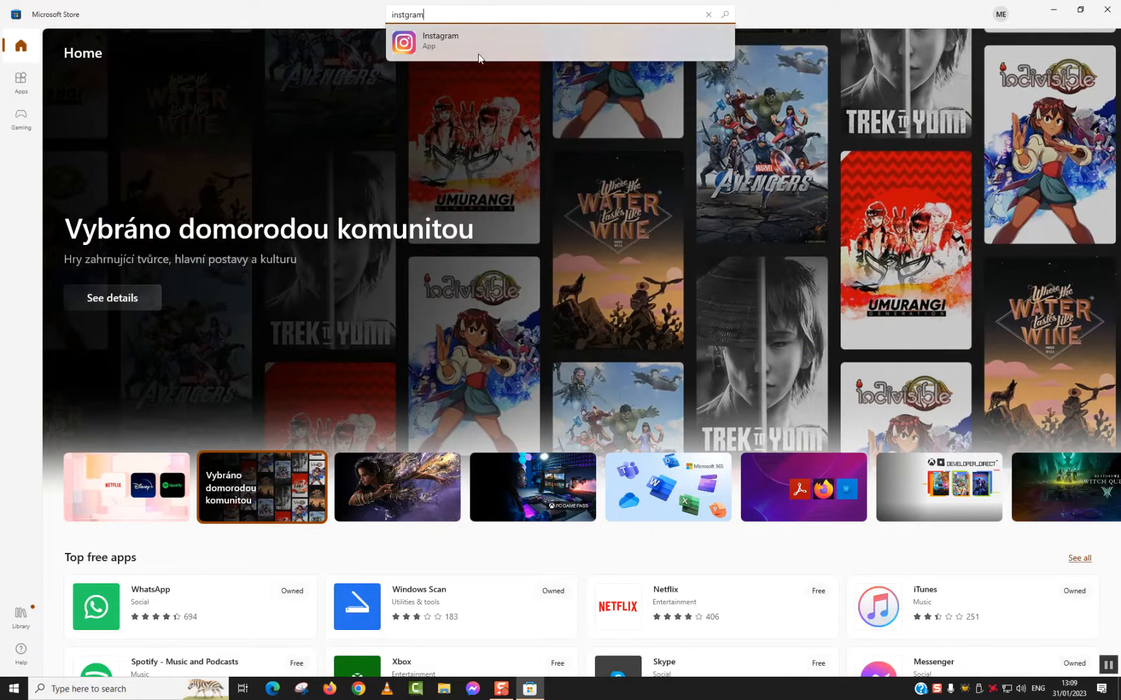
left_click(439, 40)
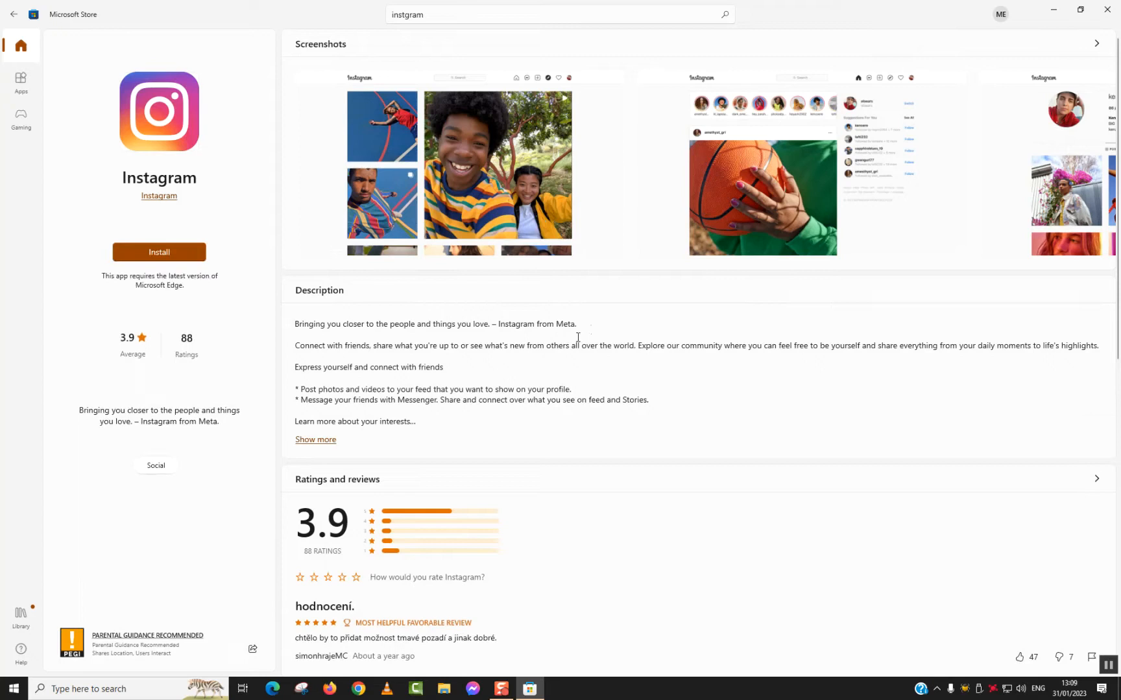
mouse_move(158, 253)
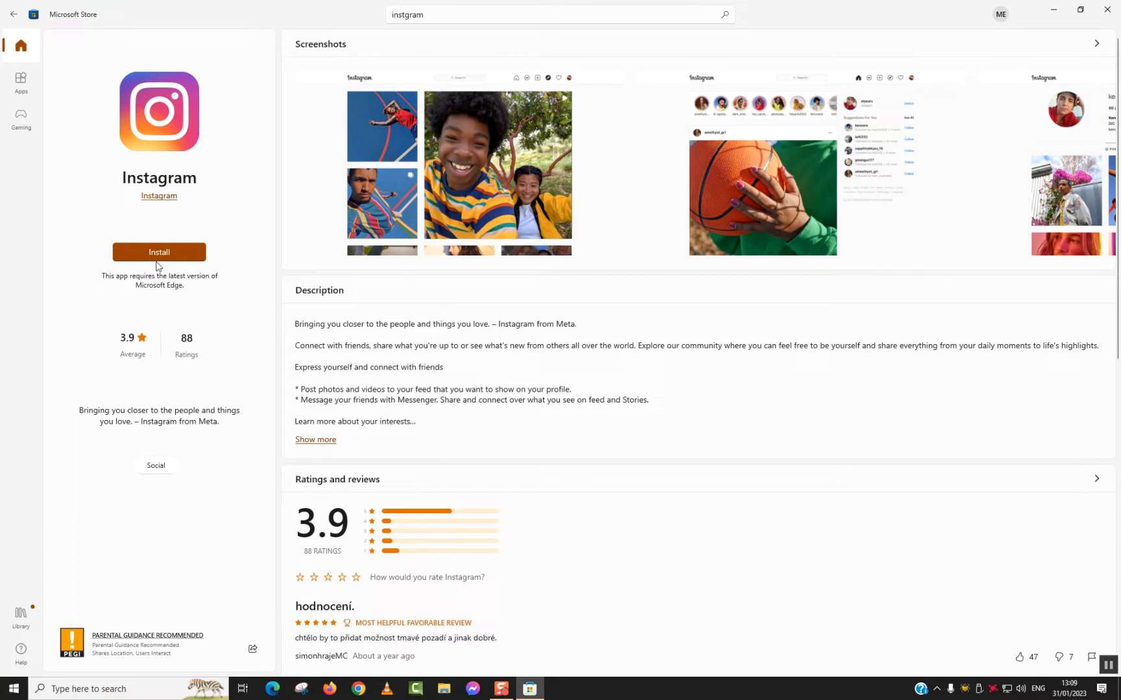
Install Instagram from its Store product page.
left_click(158, 253)
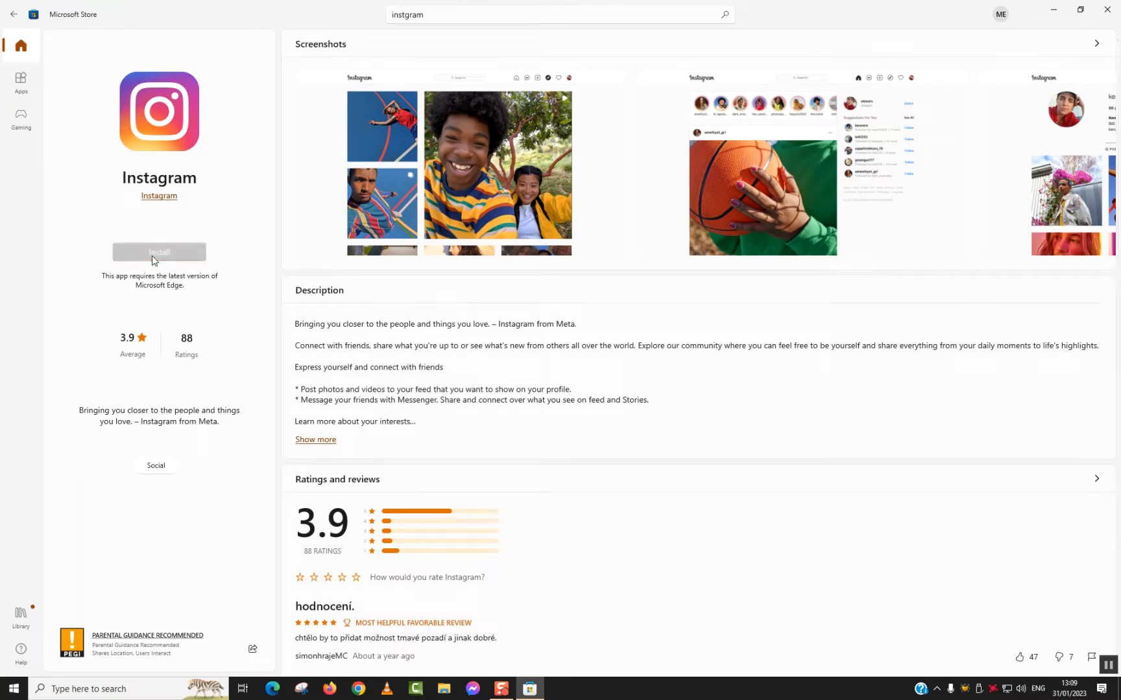
left_click(158, 252)
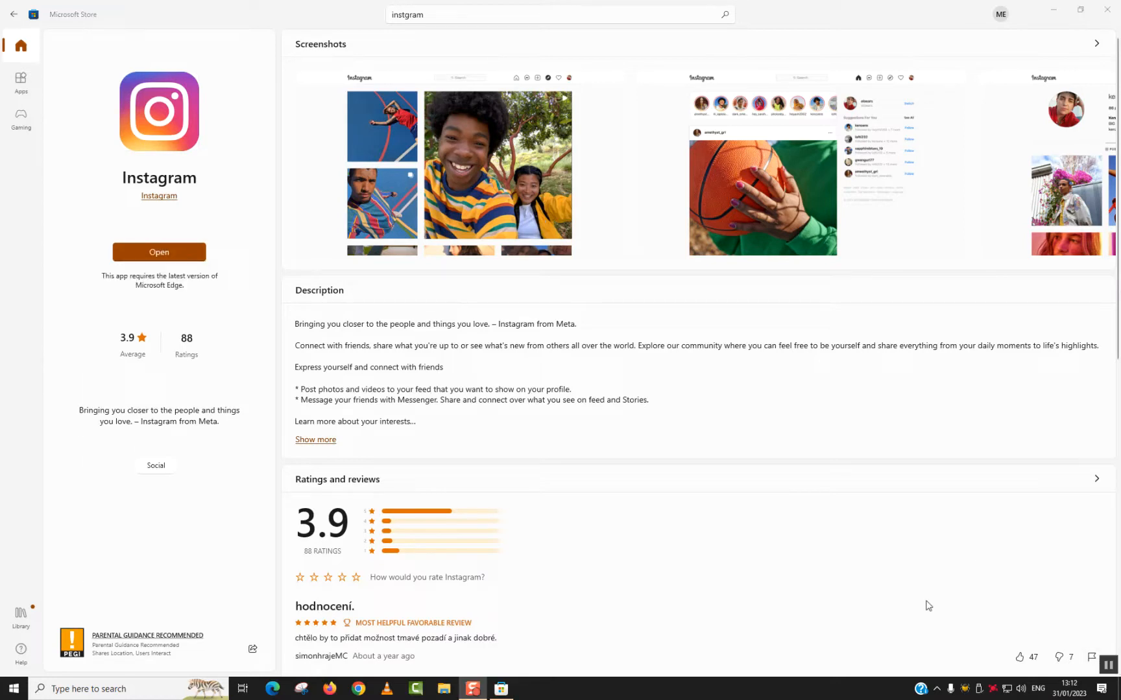
mouse_move(150, 376)
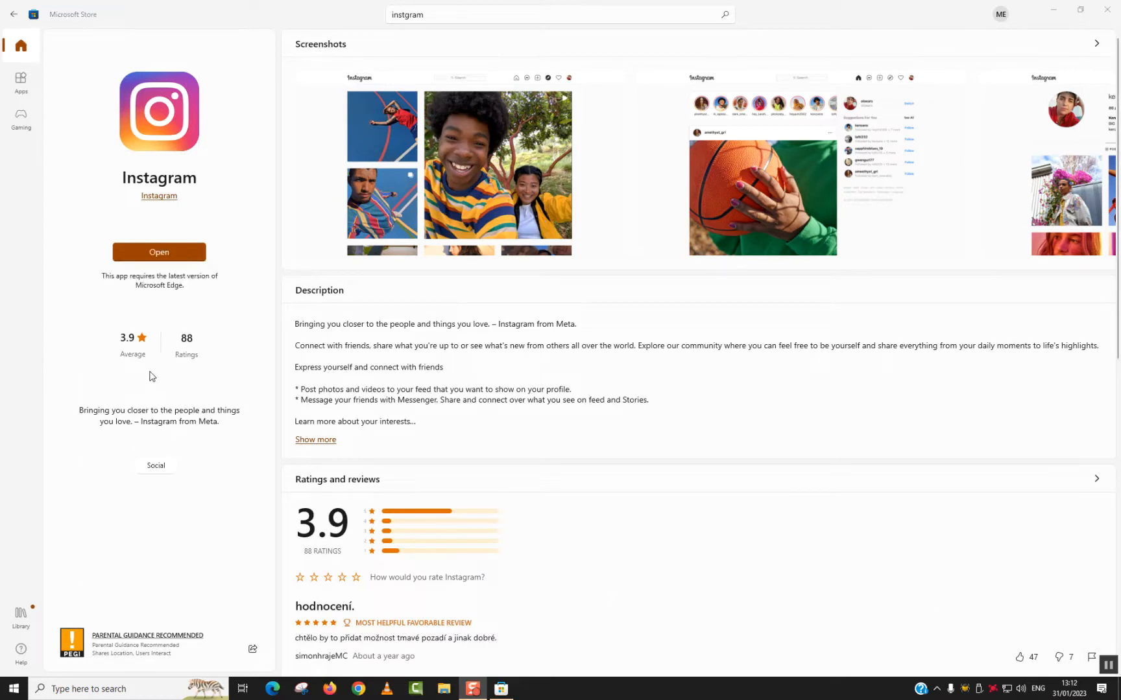
mouse_move(163, 288)
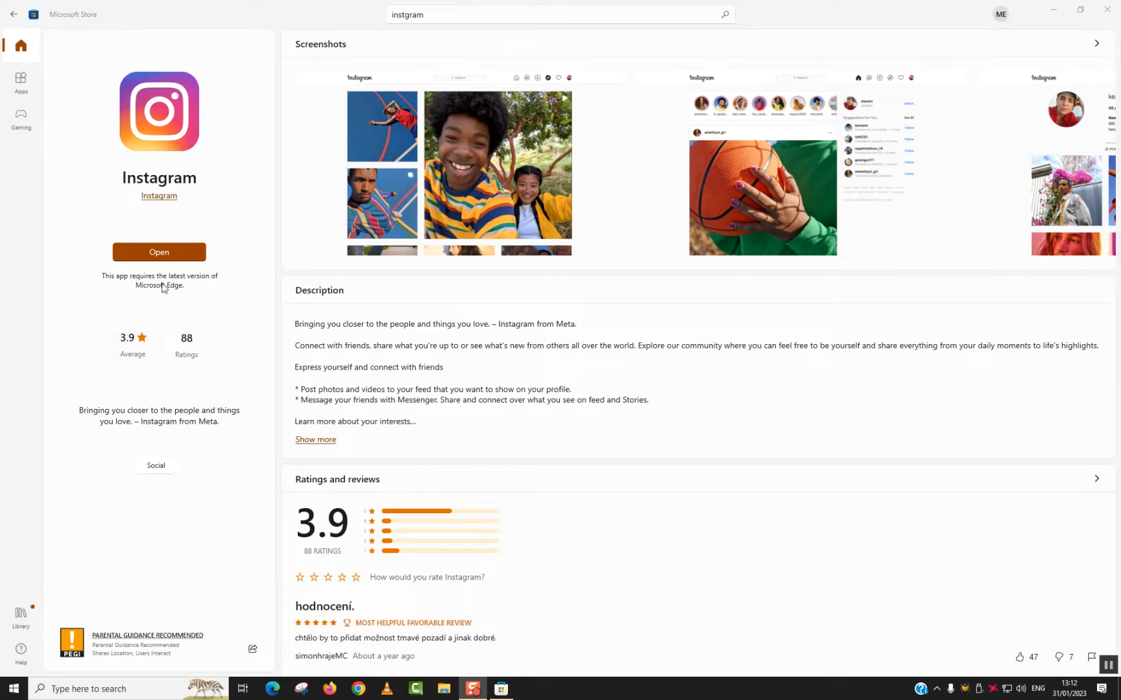
Launch the freshly installed Instagram app from its Store page.
left_click(158, 251)
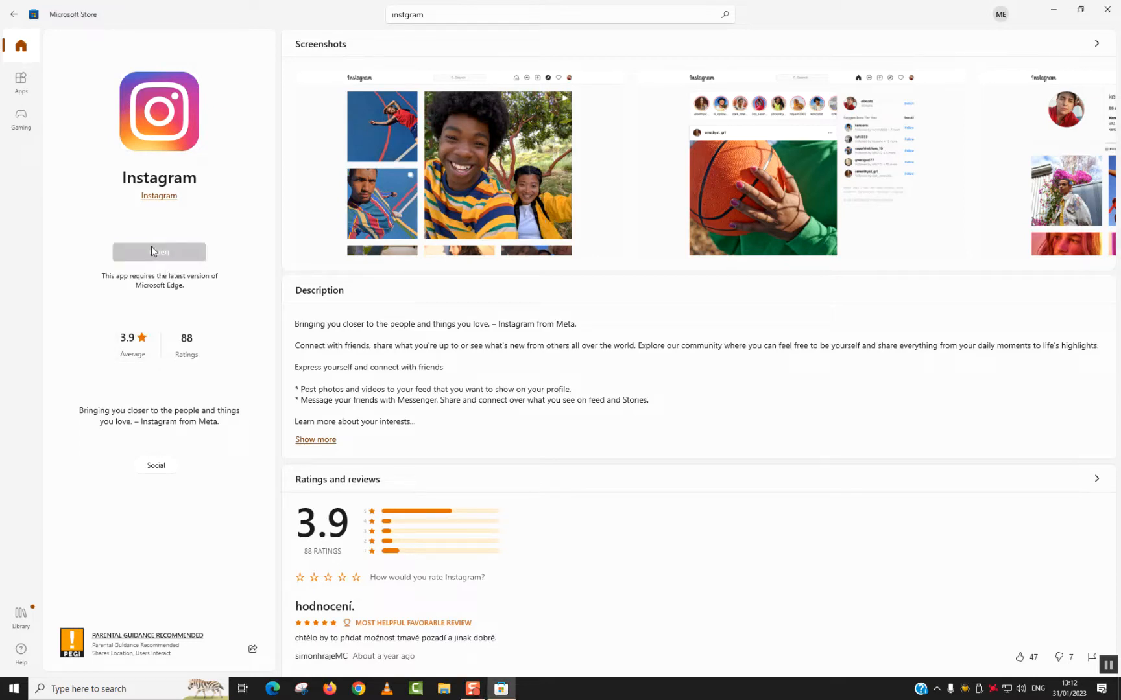
left_click(158, 251)
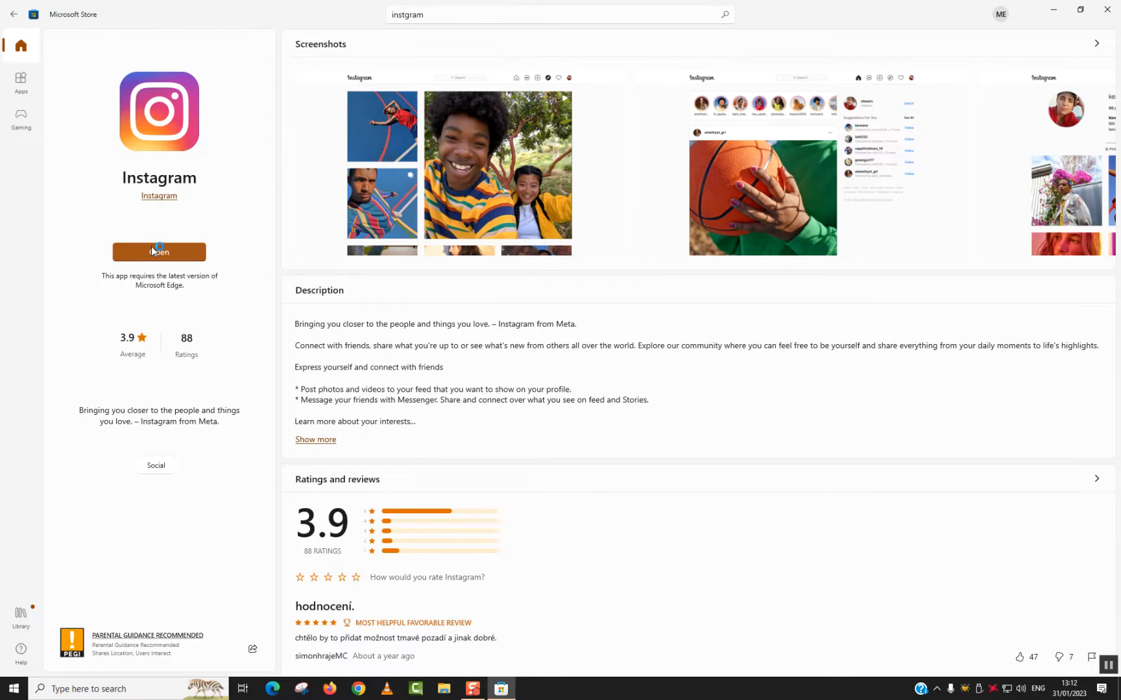
left_click(158, 252)
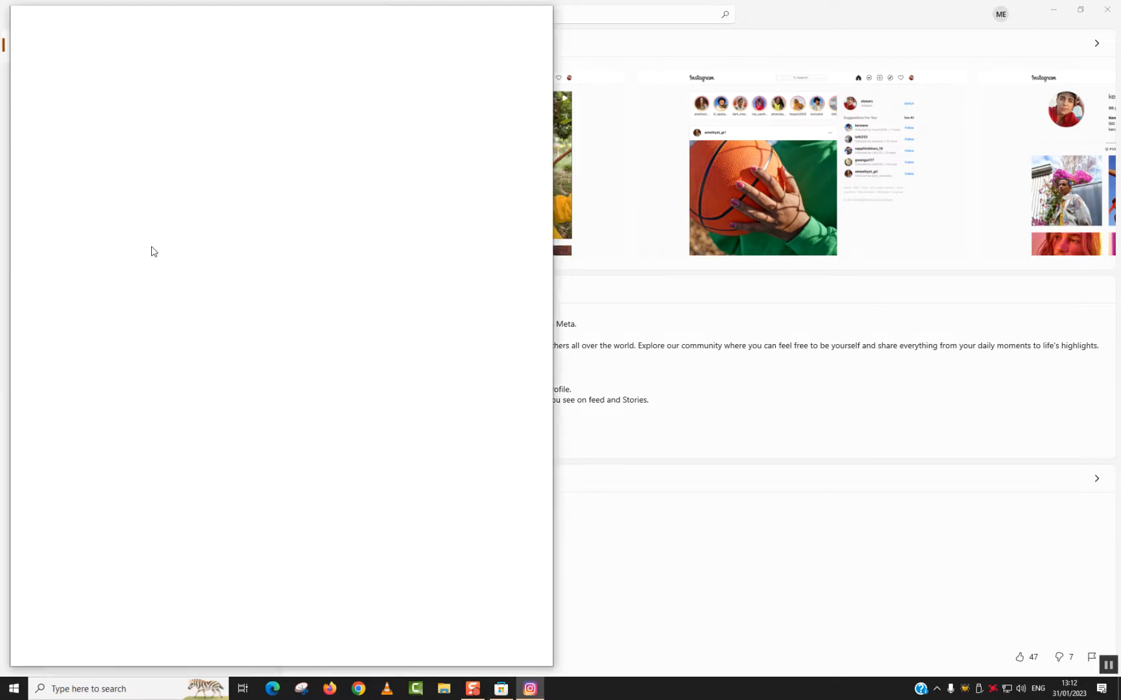
mouse_move(216, 228)
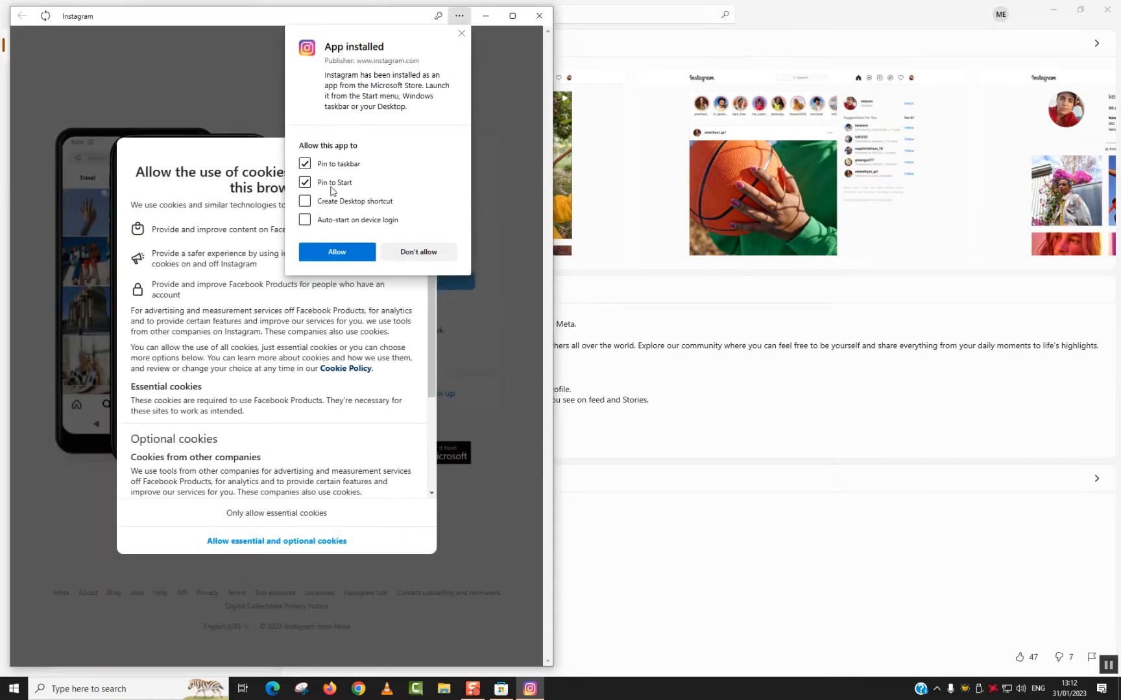
Allow Instagram on the taskbar and Start, adding a desktop shortcut too.
left_click(305, 202)
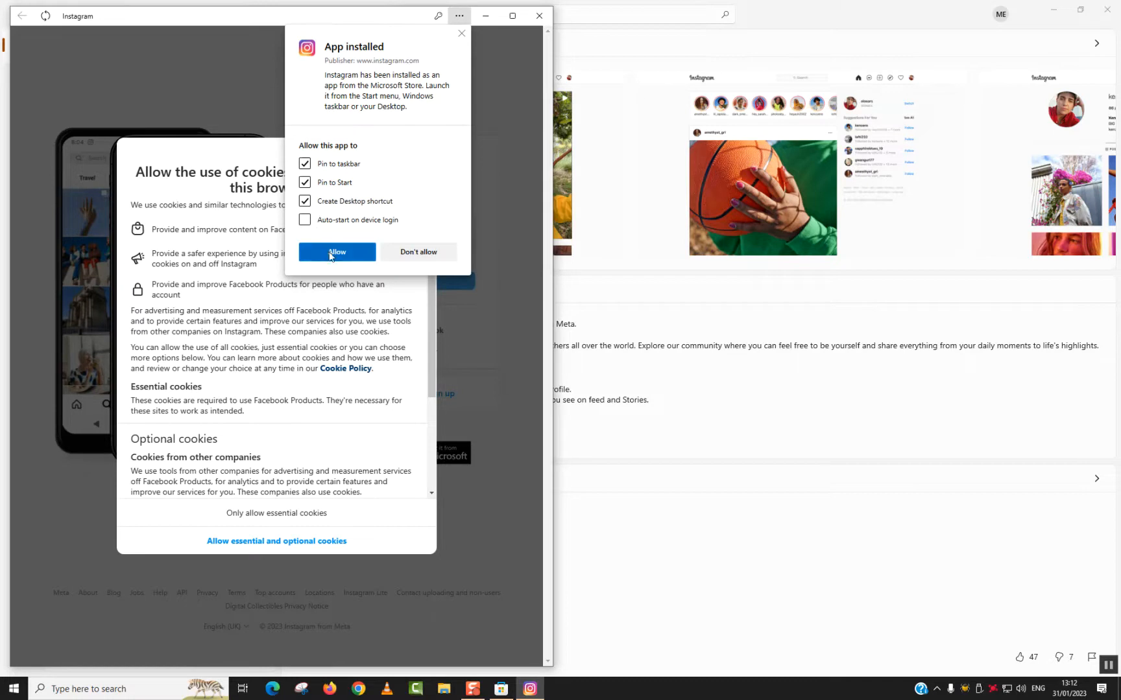
left_click(336, 252)
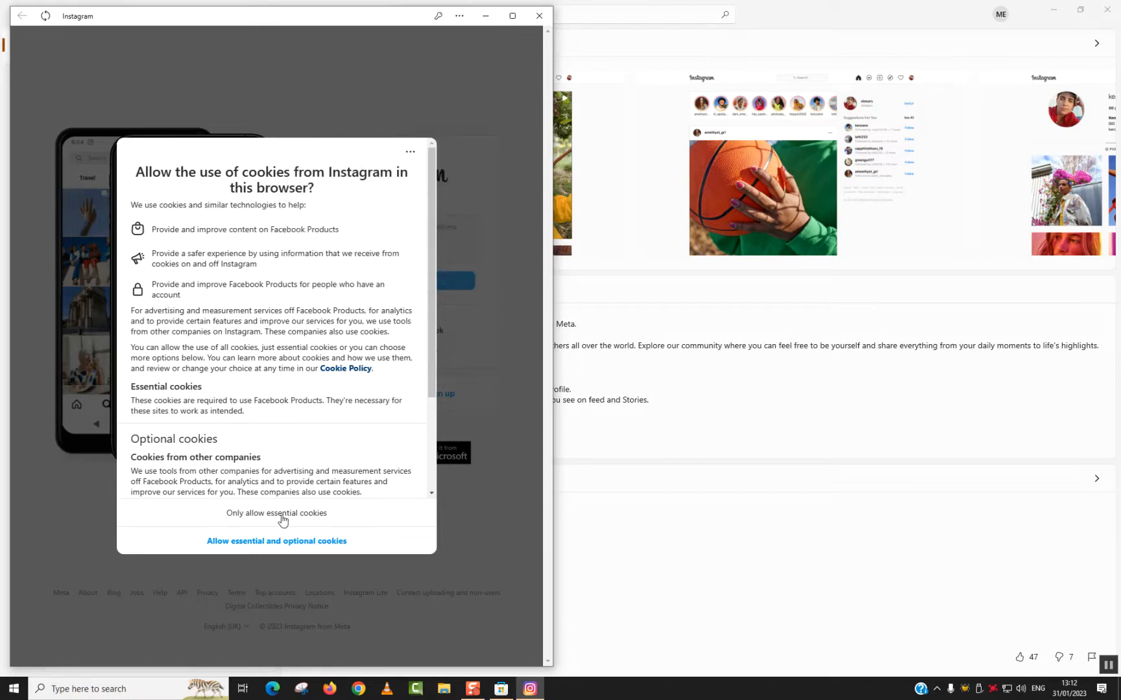
Accept only essential cookies so Instagram's login screen appears.
left_click(276, 513)
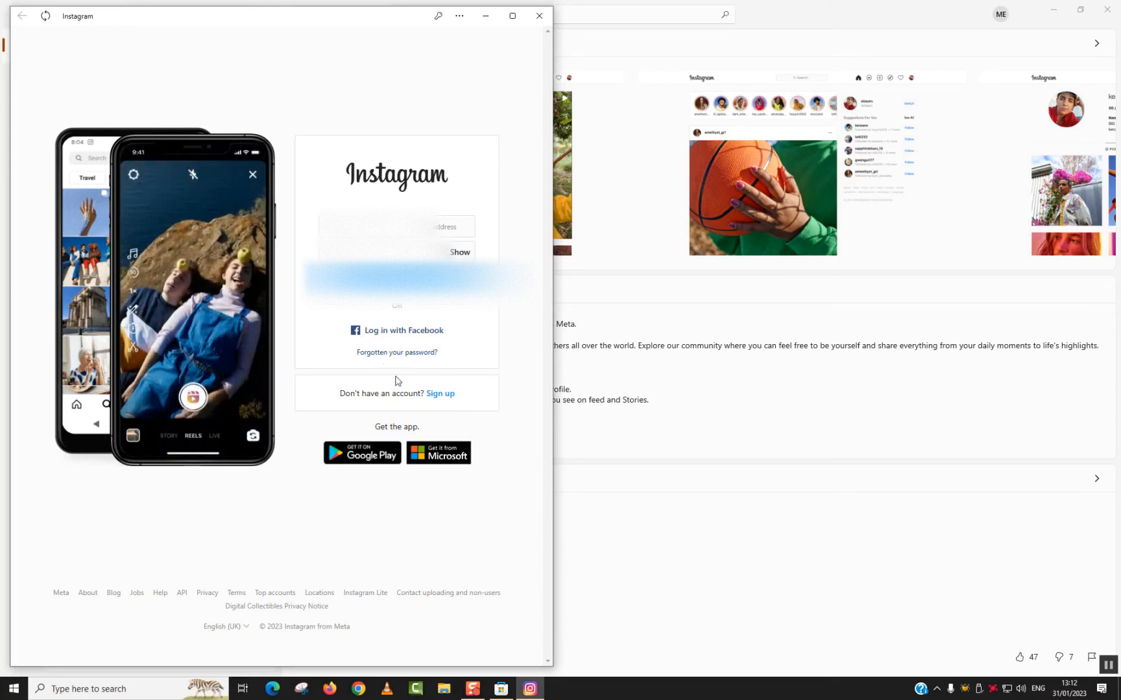
mouse_move(358, 624)
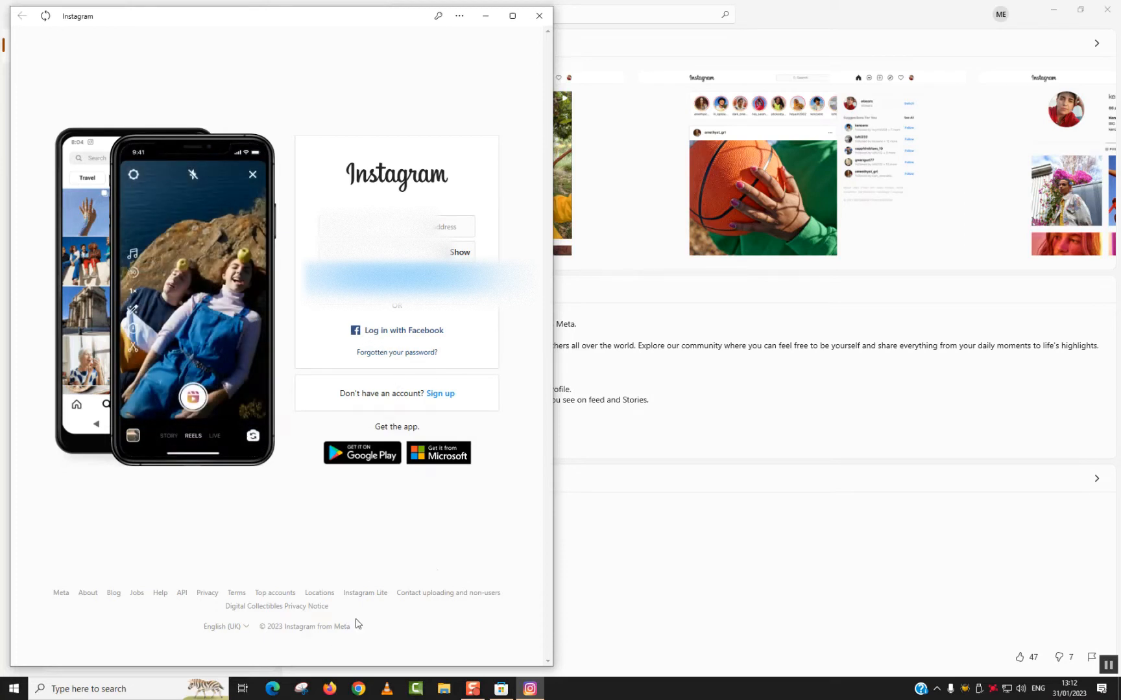